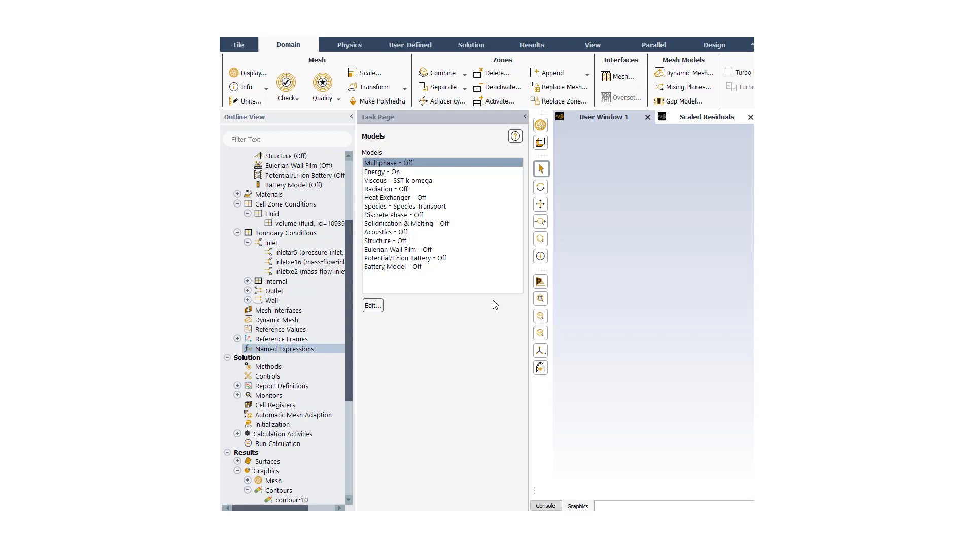
pyautogui.moveTo(508, 295)
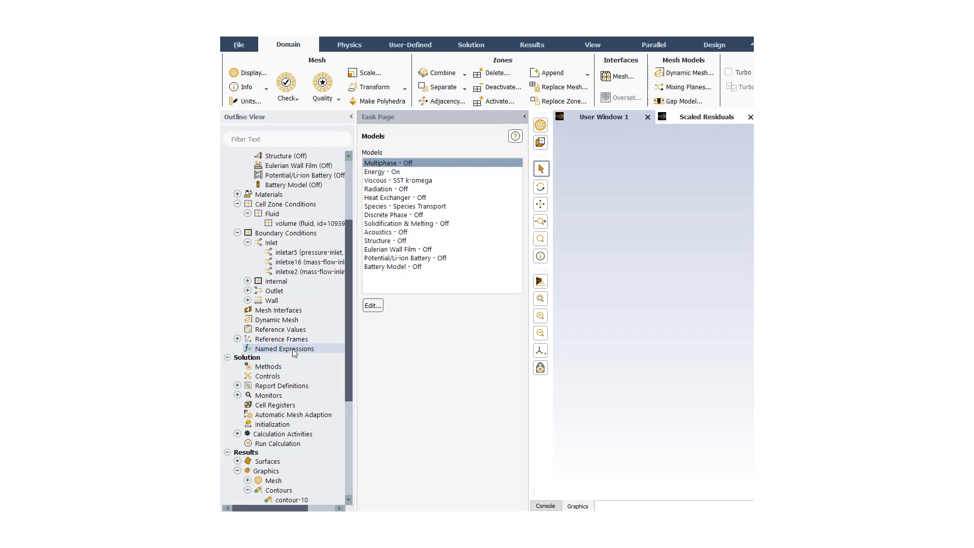
pyautogui.moveTo(294, 353)
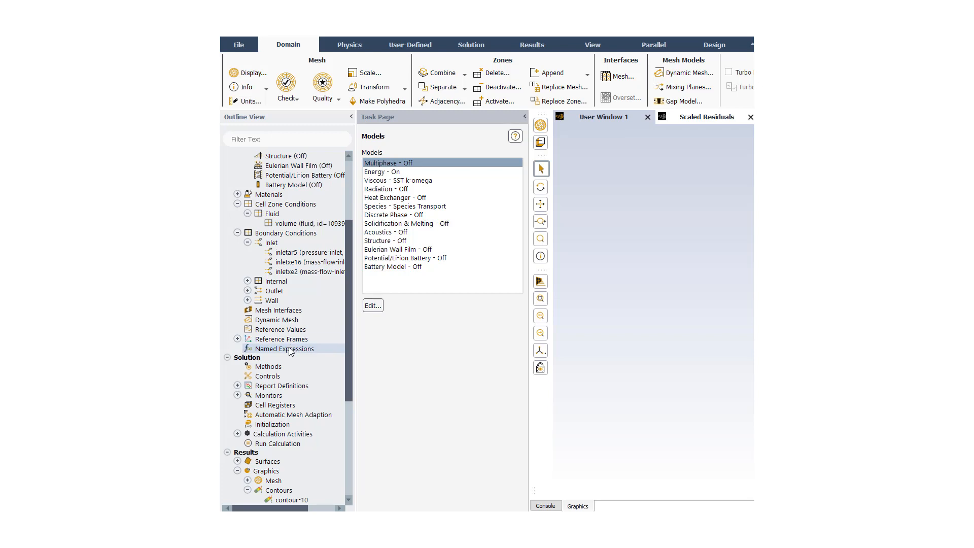
# Start a new named expression and name it inletpres.
pyautogui.rightClick(283, 348)
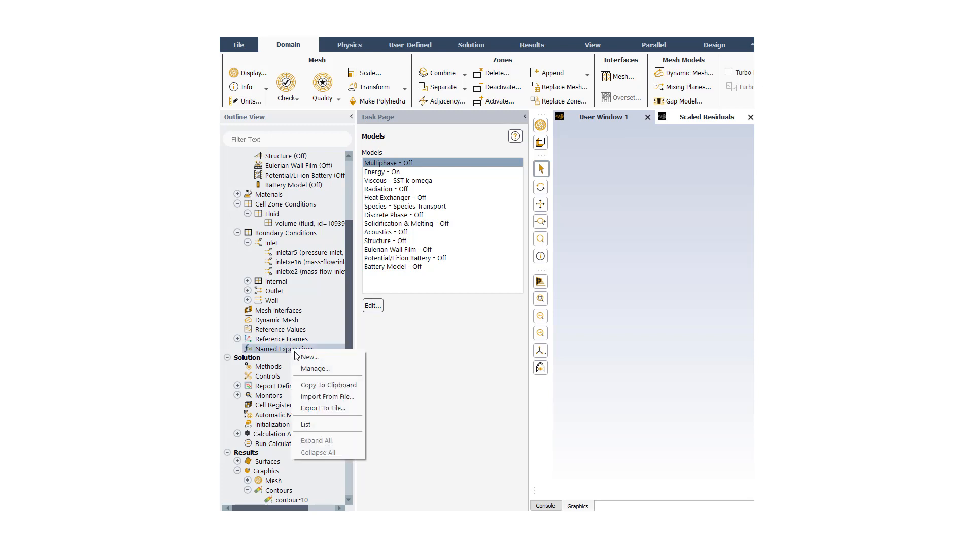
pyautogui.click(308, 356)
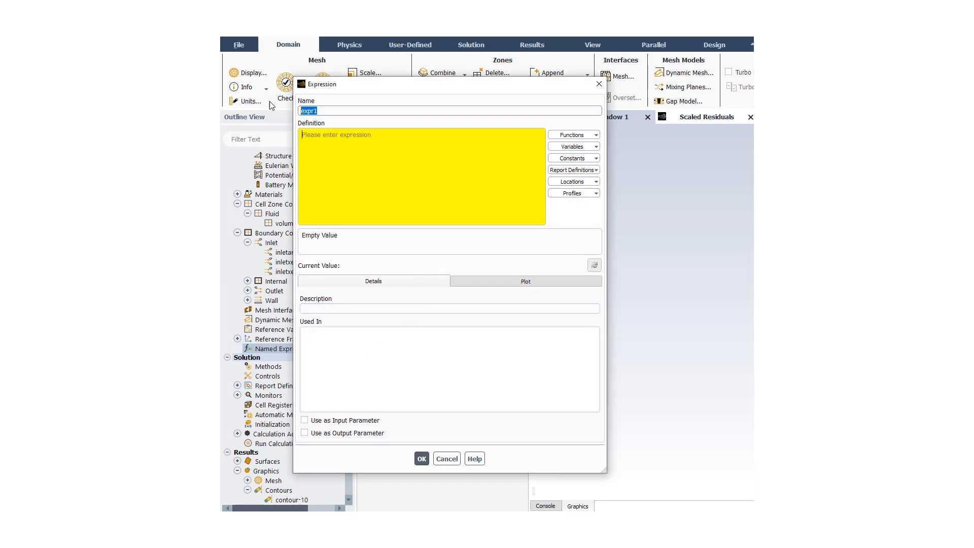
pyautogui.write('inletpre')
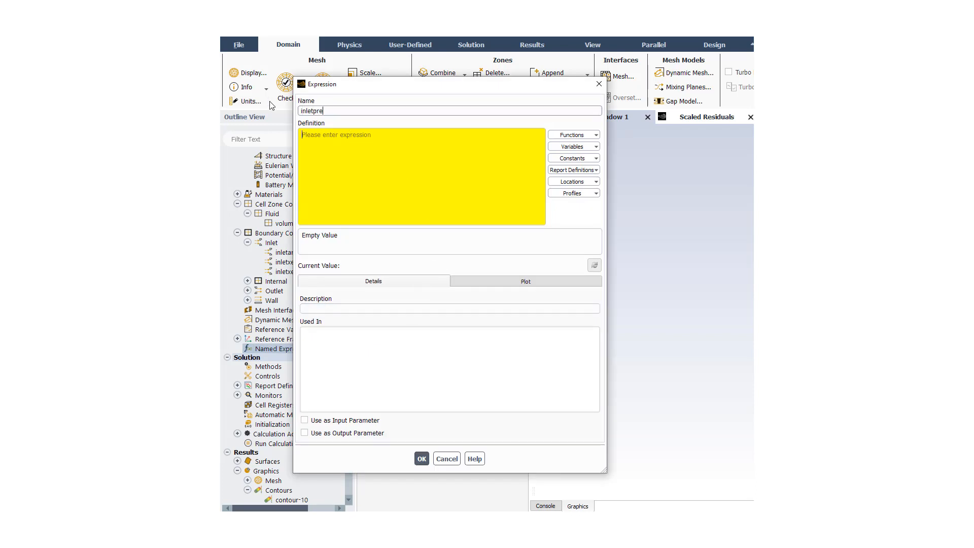
pyautogui.write('s')
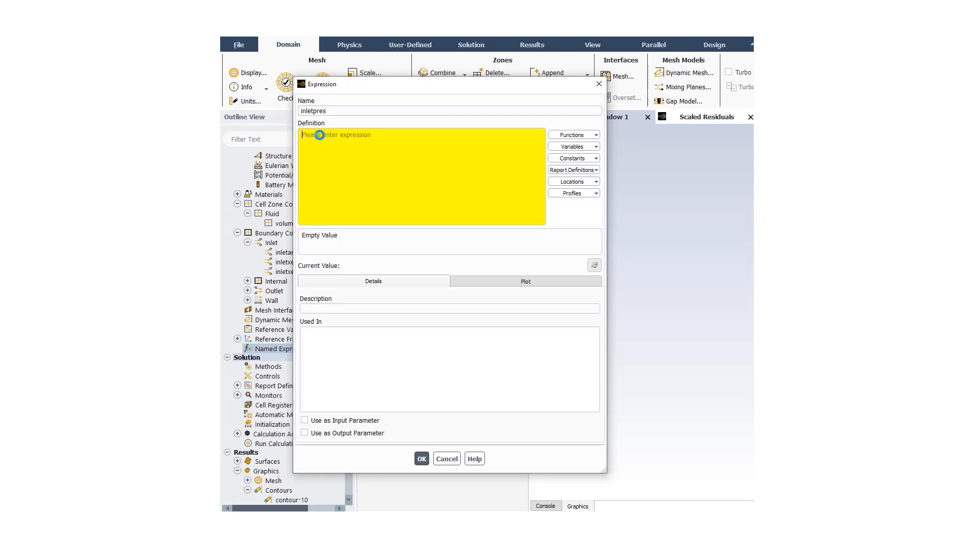
# Define inletpres as t * 100/20 [kg m-1 s-2] and save it.
pyautogui.write('t * m')
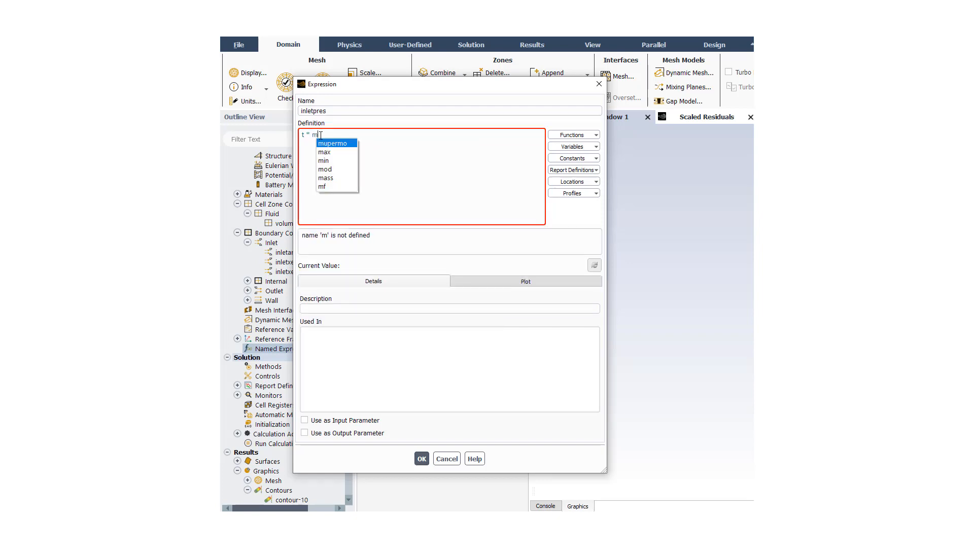
pyautogui.press('Backspace')
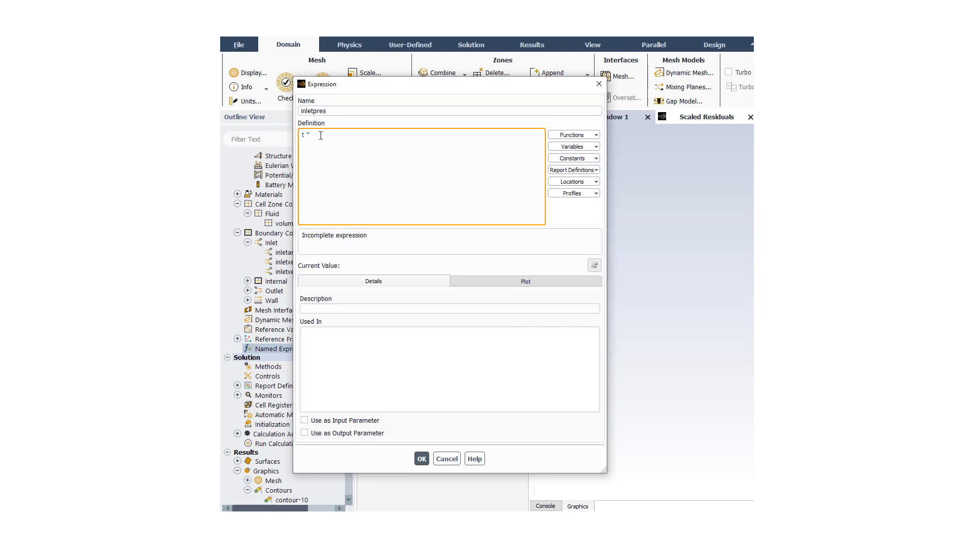
pyautogui.write('100/')
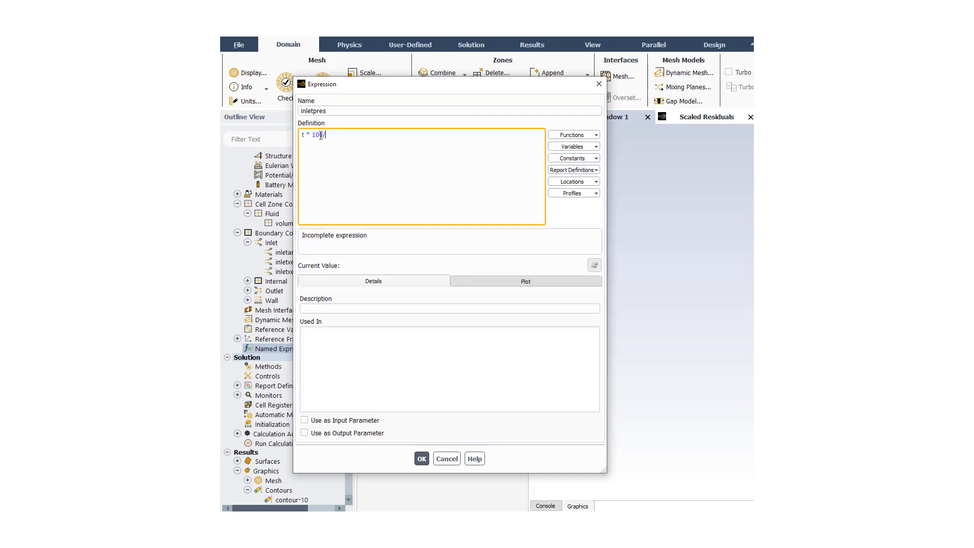
pyautogui.write('20')
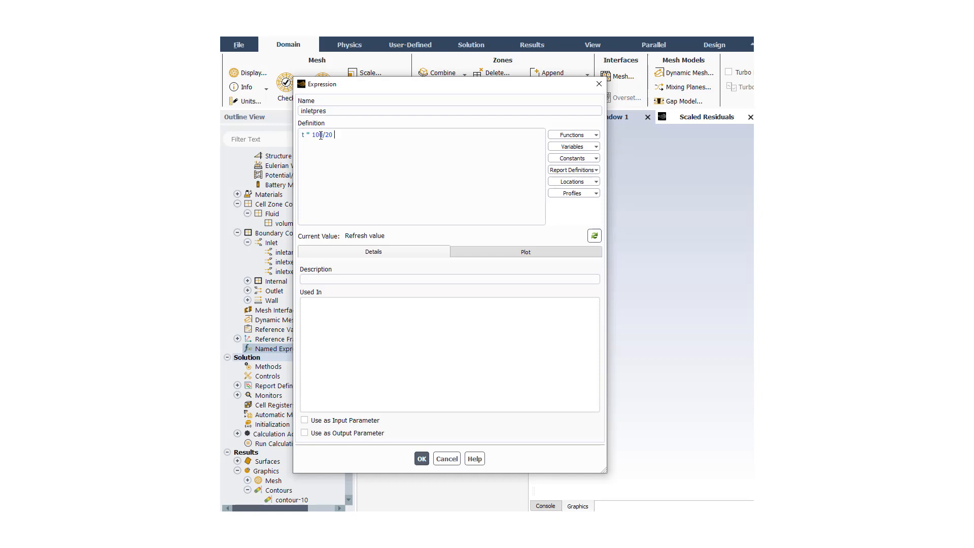
pyautogui.write('[kg')
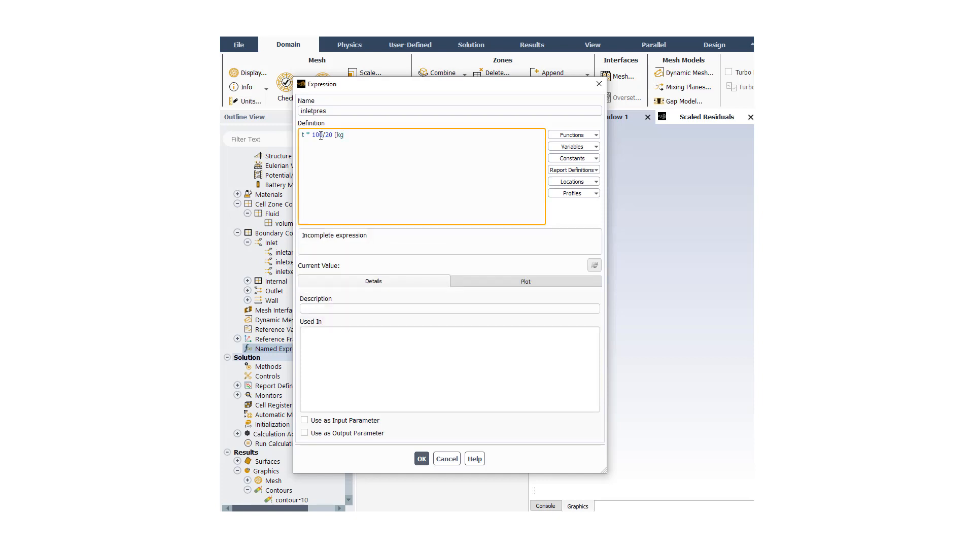
pyautogui.write('m-1 s-2')
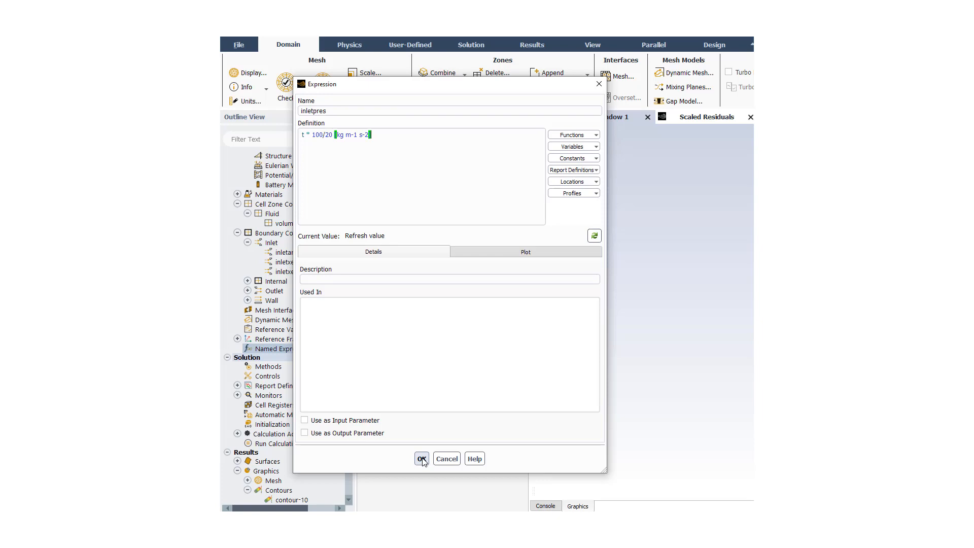
pyautogui.click(422, 459)
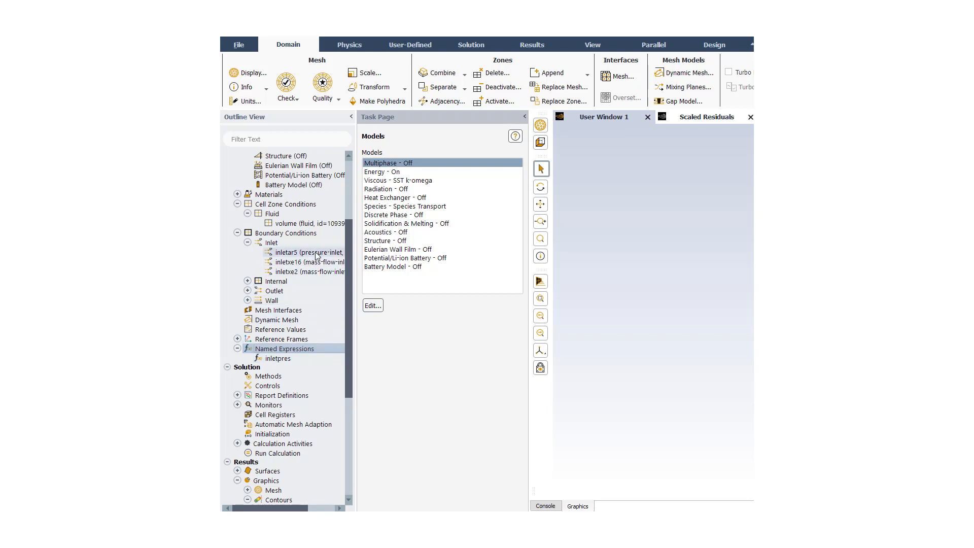
pyautogui.rightClick(304, 253)
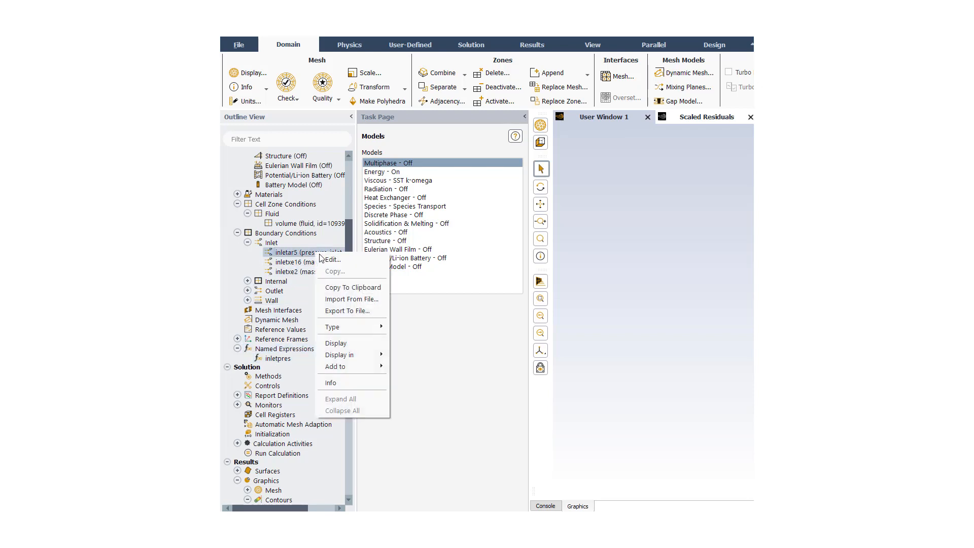
pyautogui.click(328, 259)
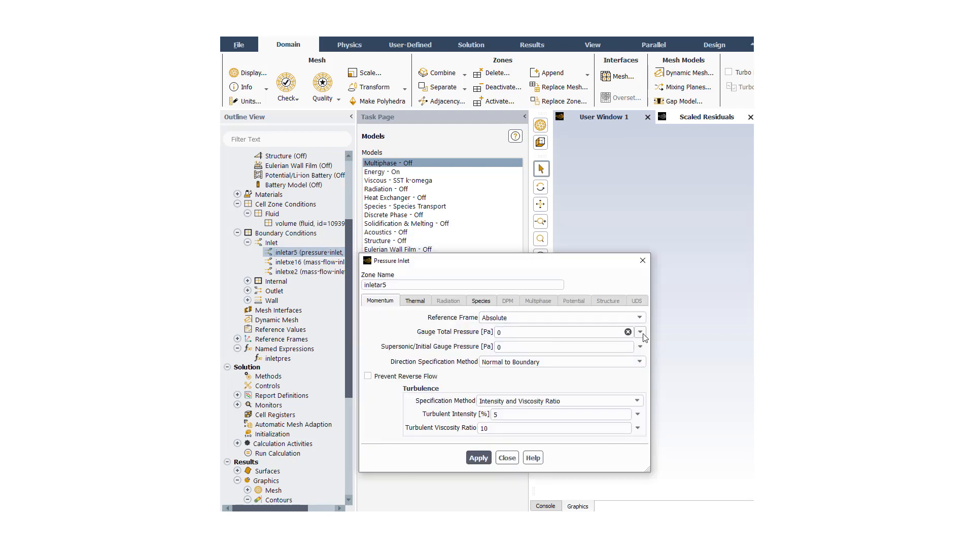
pyautogui.click(641, 330)
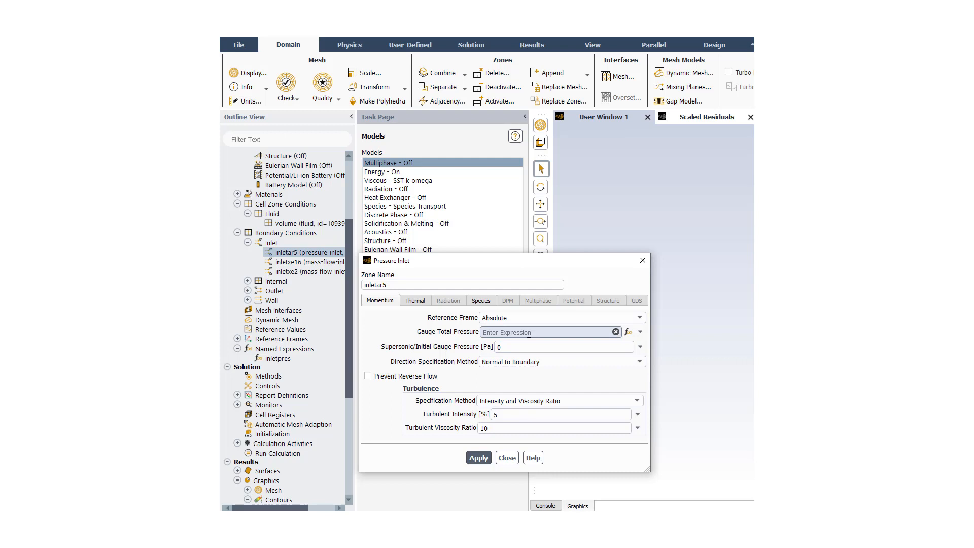
pyautogui.write('inletpres')
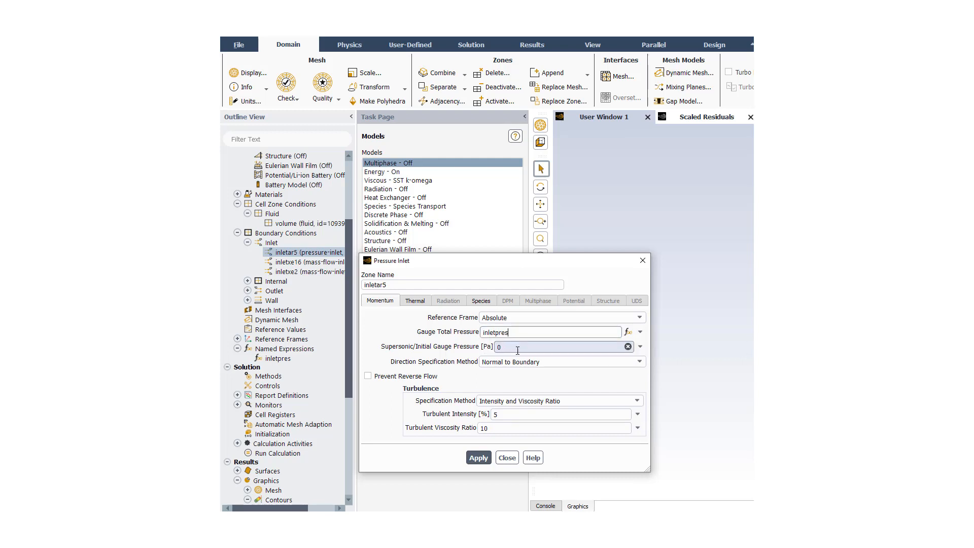
pyautogui.click(478, 457)
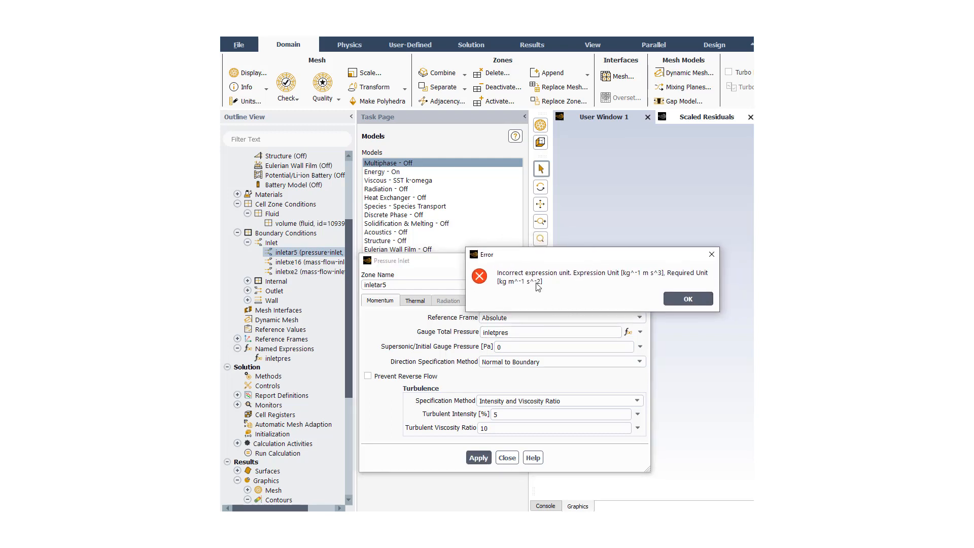
pyautogui.moveTo(591, 297)
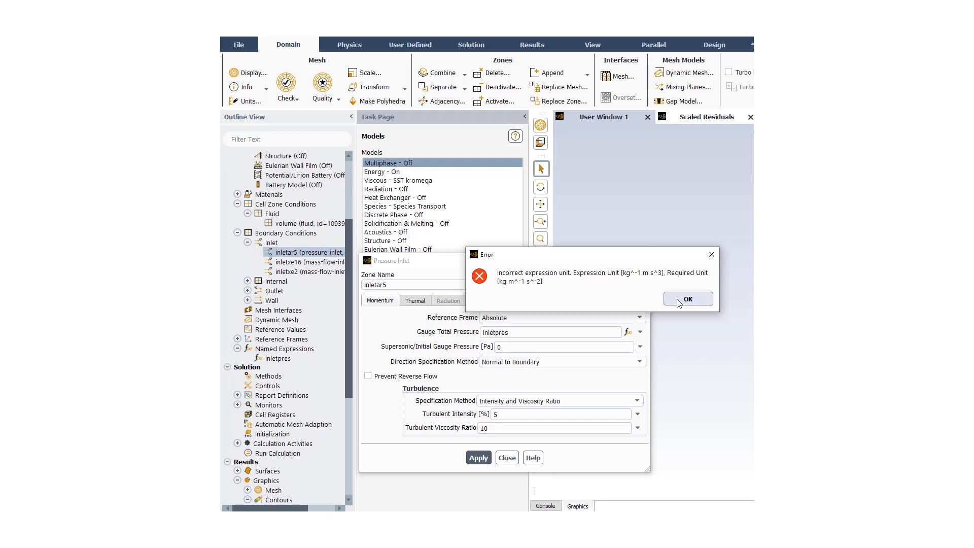
pyautogui.click(687, 298)
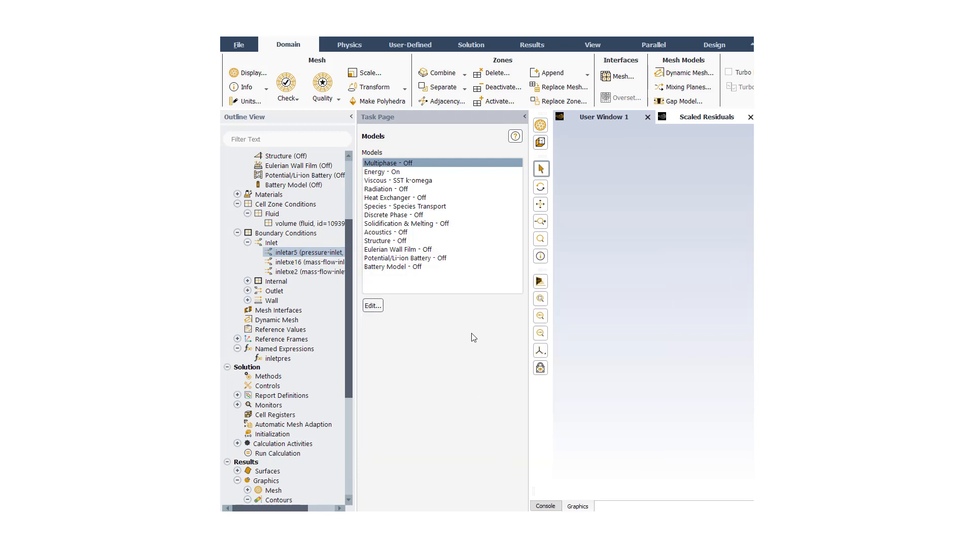
# Edit inletpres so the units follow 100, giving t * 100 [kg m-1 s-2]/20, and save it.
pyautogui.click(277, 358)
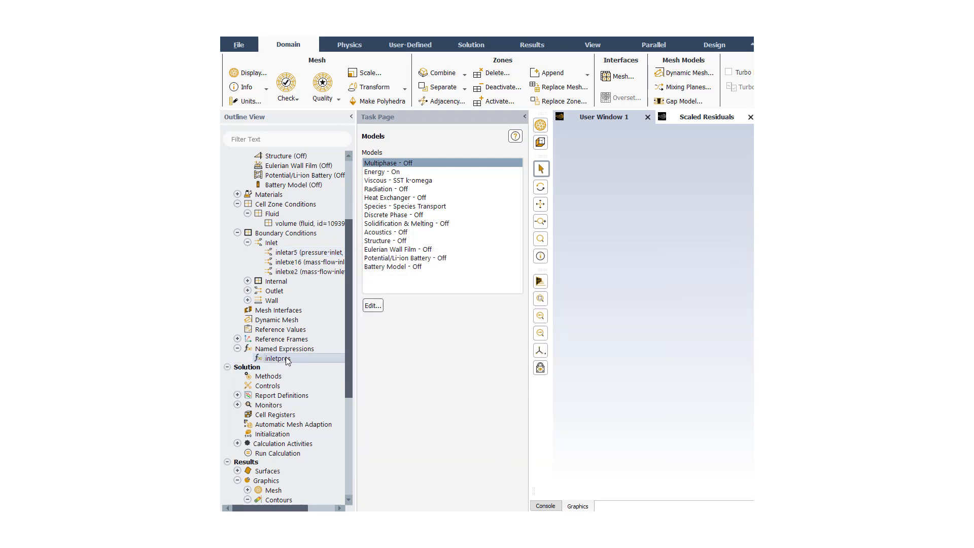
pyautogui.doubleClick(275, 358)
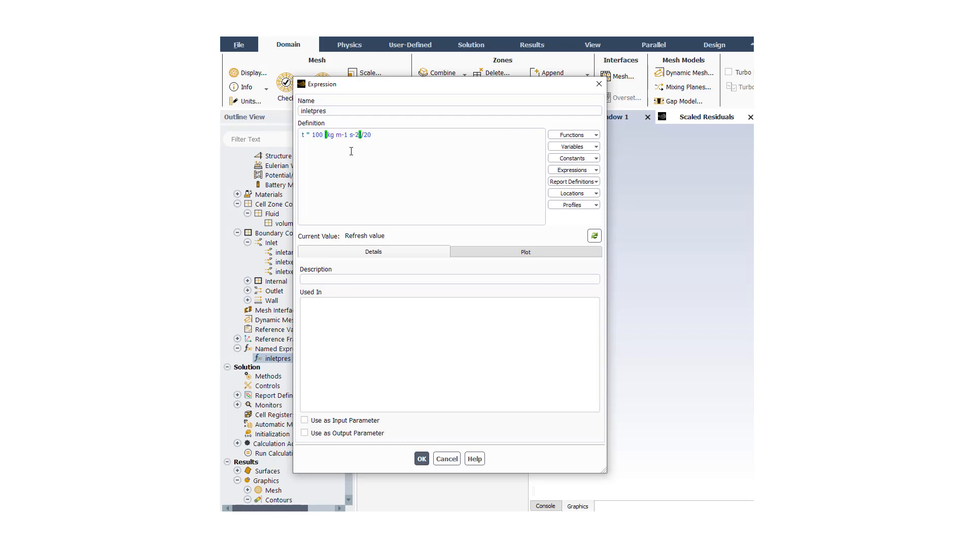
pyautogui.moveTo(307, 137)
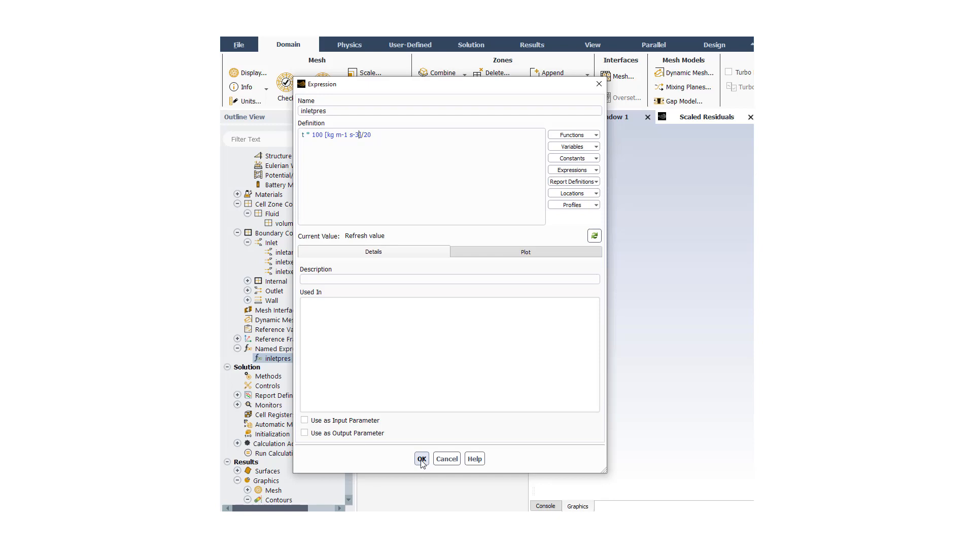
pyautogui.click(421, 458)
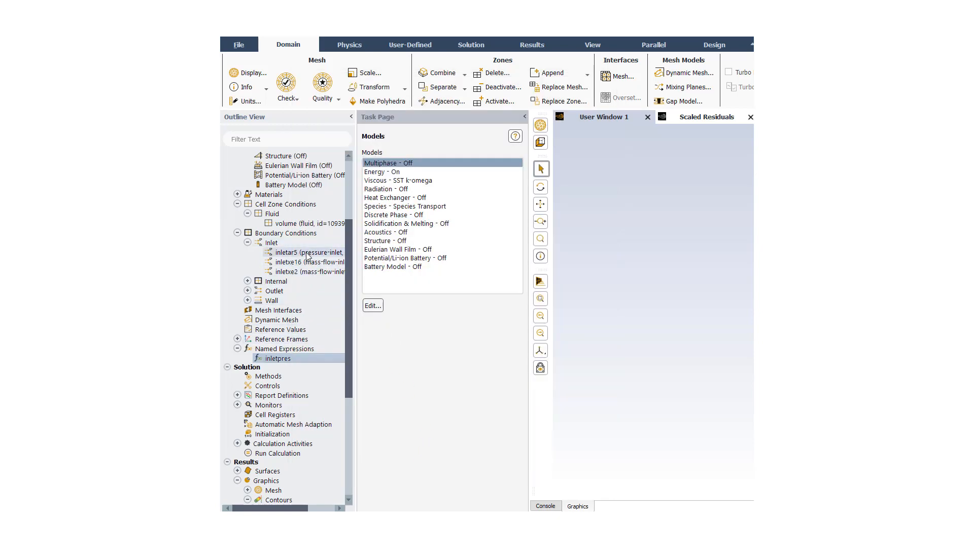
# In inletar5's pressure inlet settings, switch Gauge Total Pressure to the expression inletpres.
pyautogui.doubleClick(304, 253)
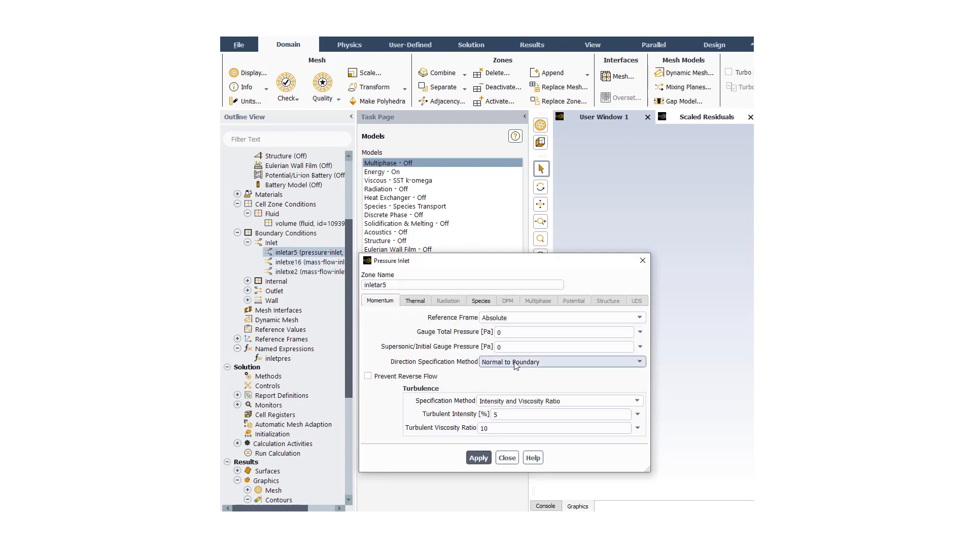
pyautogui.click(639, 330)
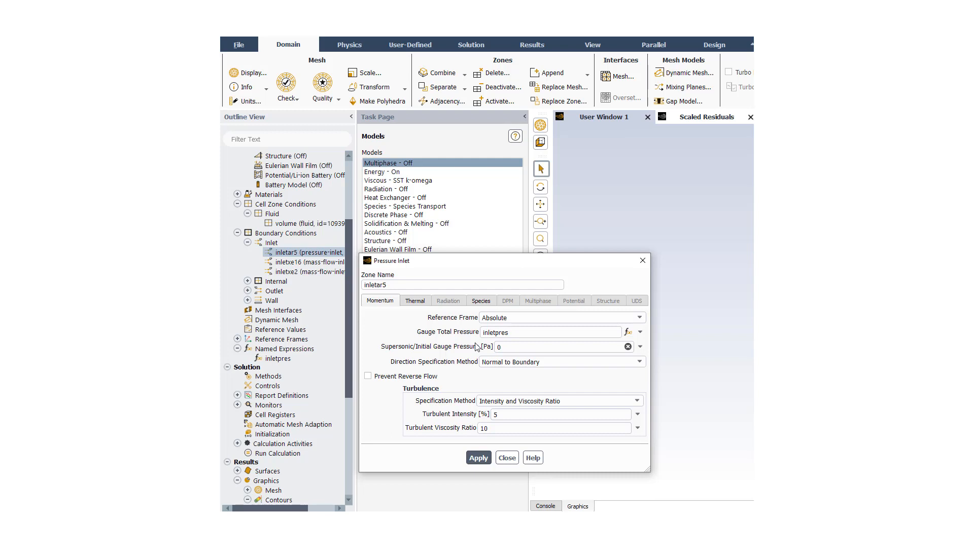
pyautogui.moveTo(472, 350)
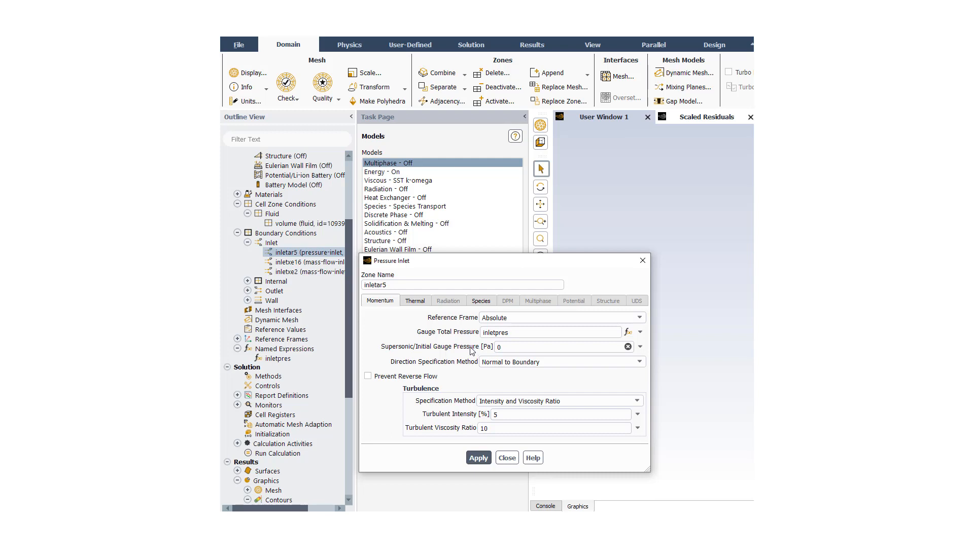